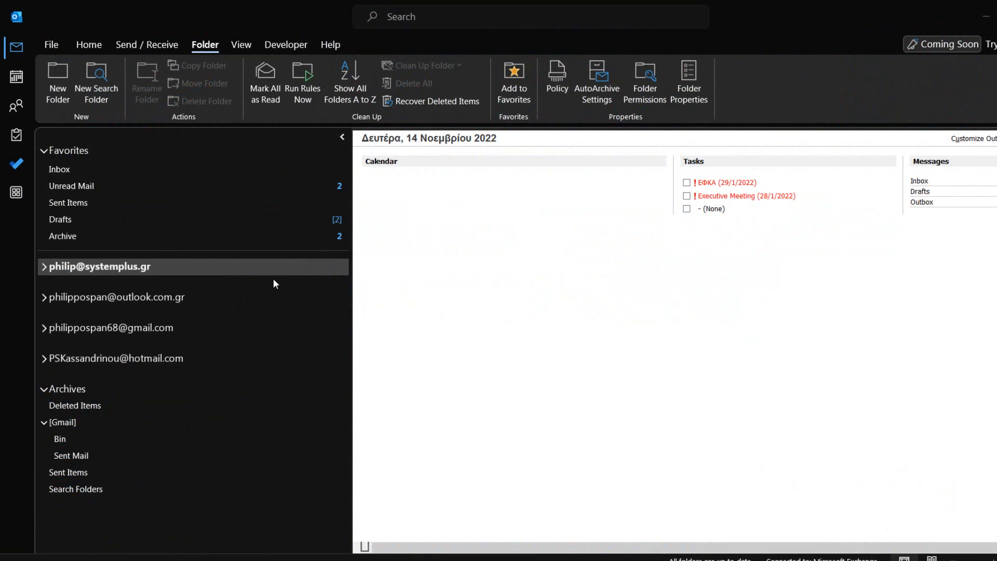
- Browse the Gmail, Hotmail and Outlook.com accounts, then return to the work account overview
click(117, 297)
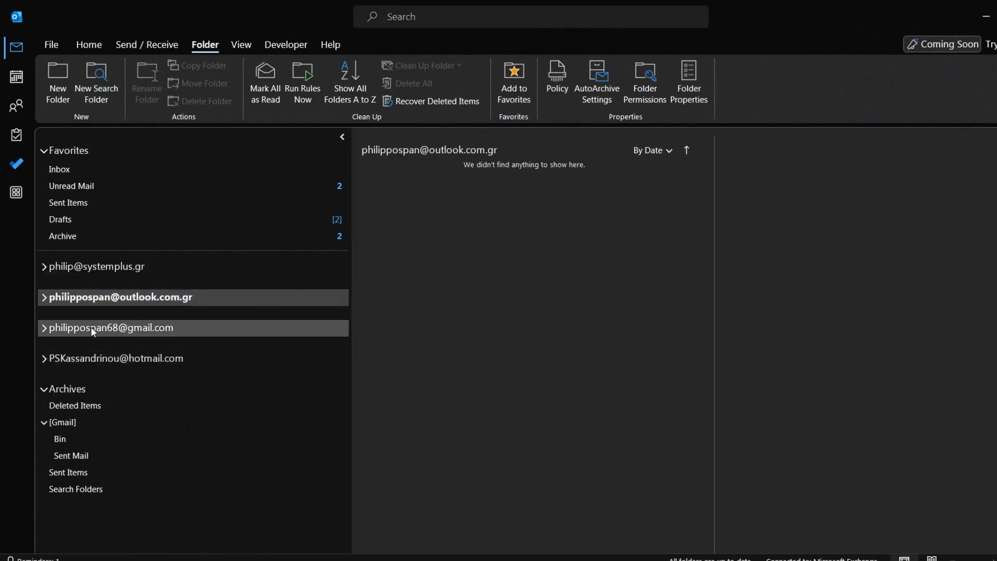
click(93, 327)
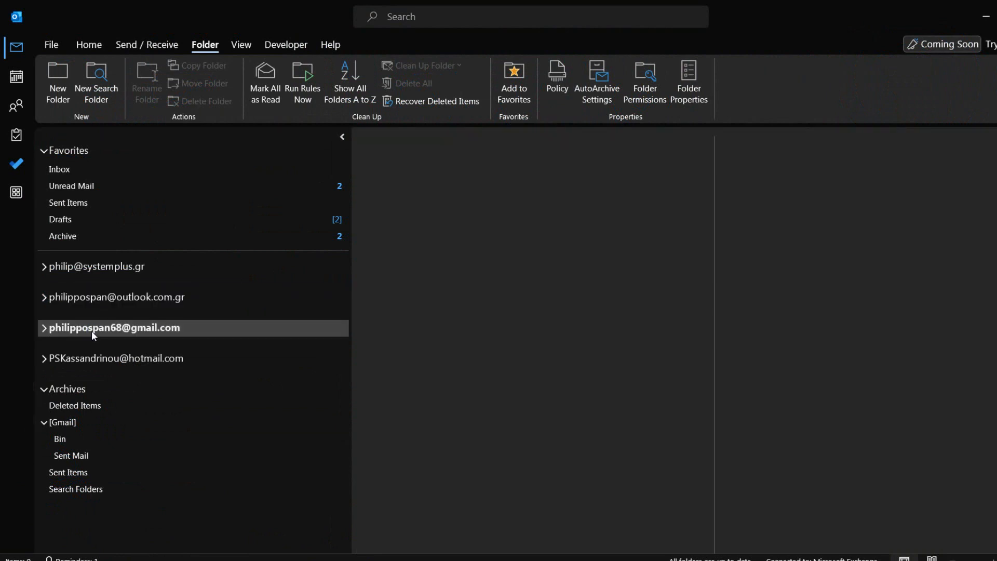
click(116, 358)
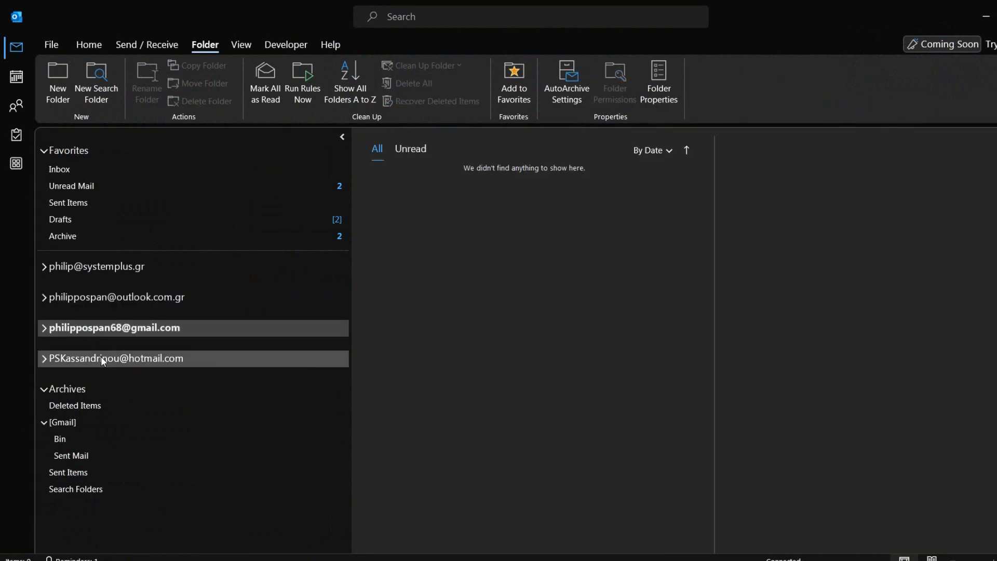
click(114, 359)
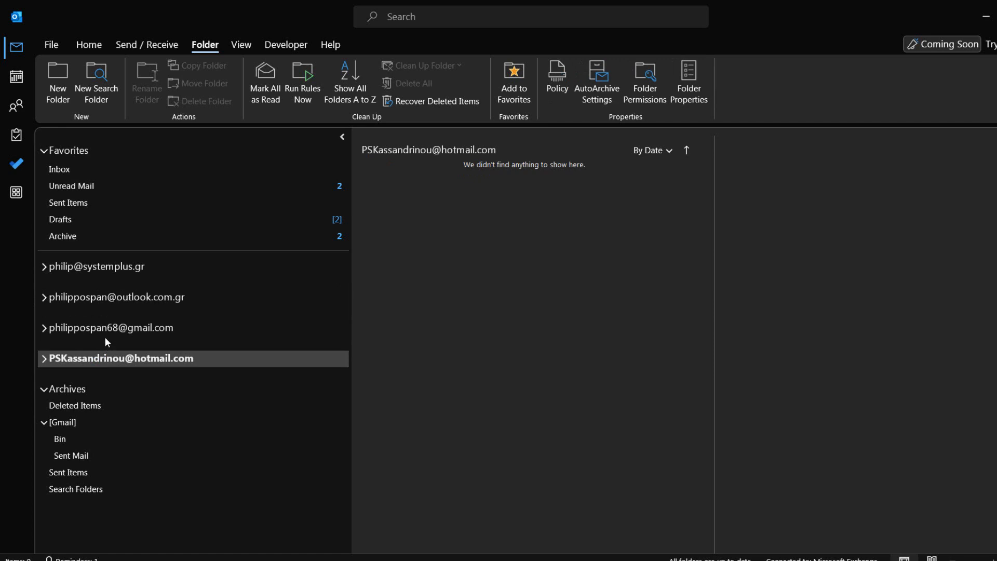
click(116, 297)
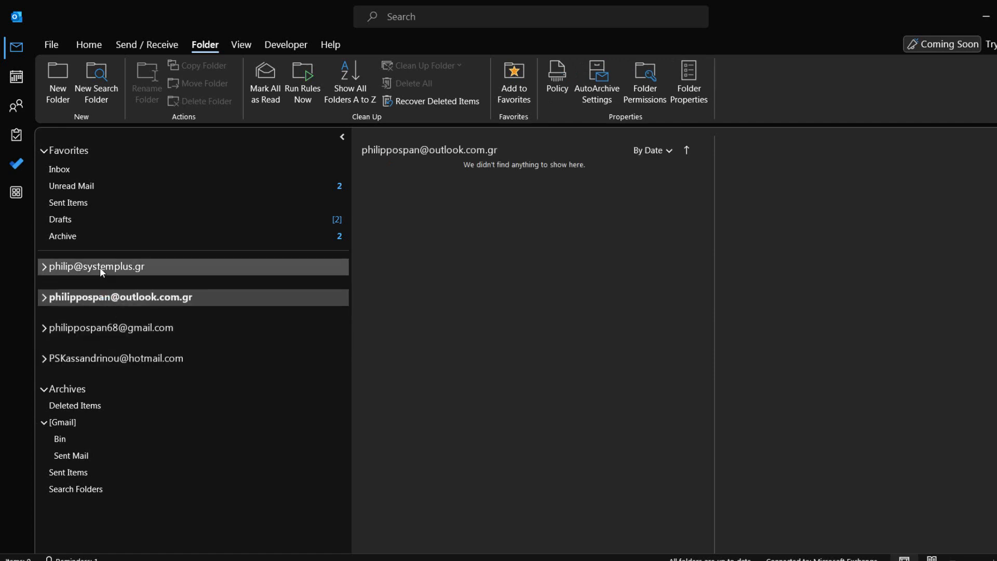
click(97, 266)
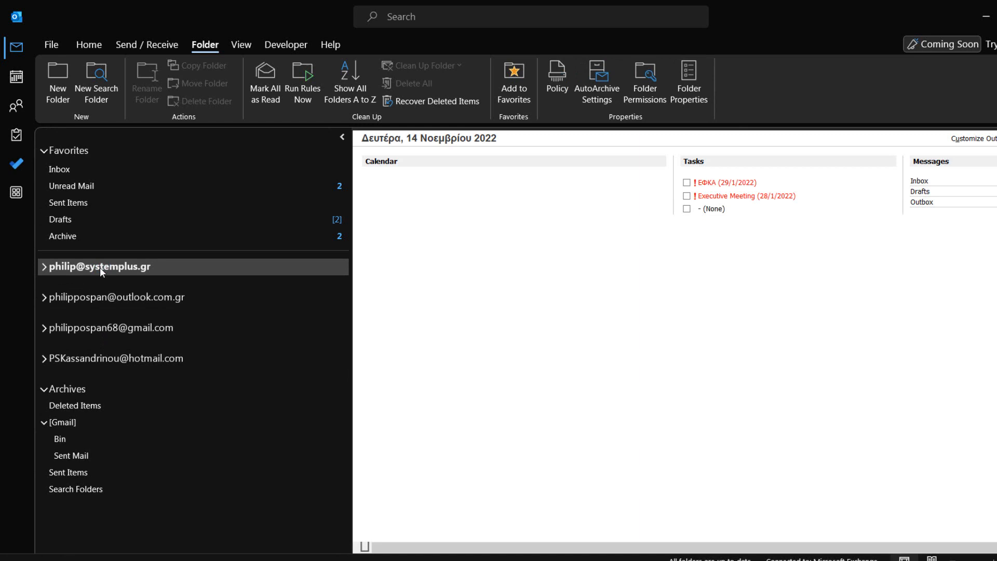
- Expand the work account's folder list and show its Inbox with the single Microsoft account message
click(44, 266)
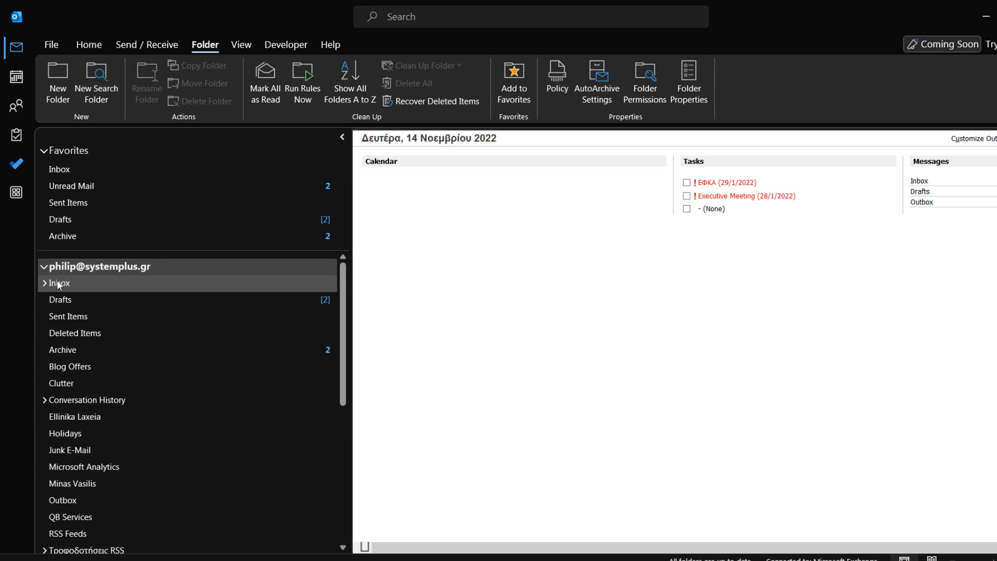
click(60, 282)
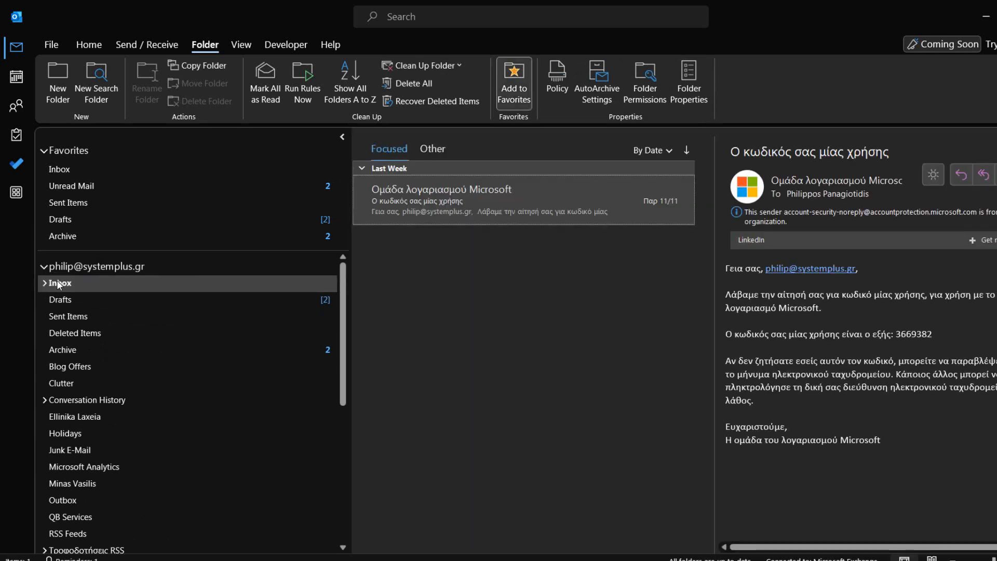
mouse_move(77, 287)
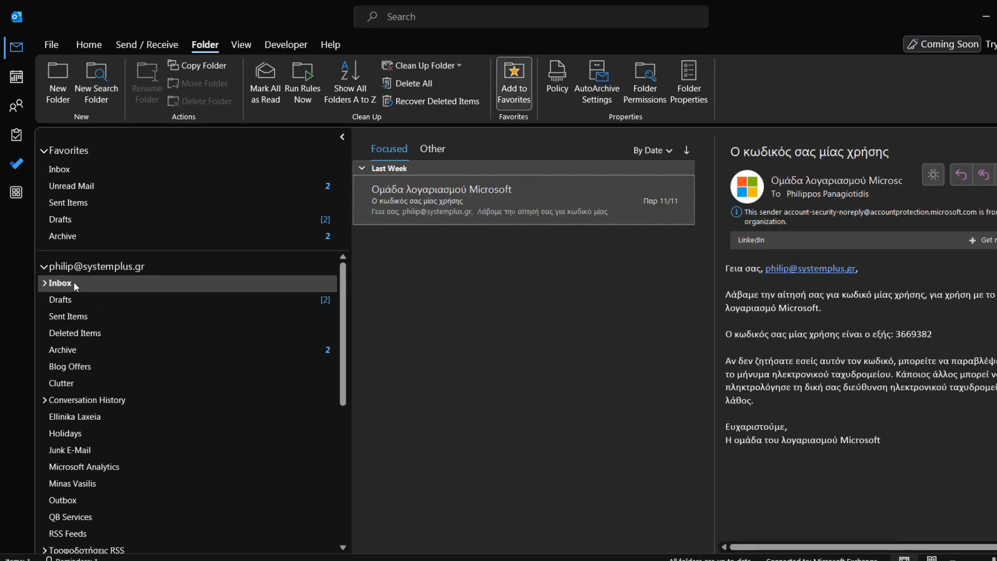
click(96, 266)
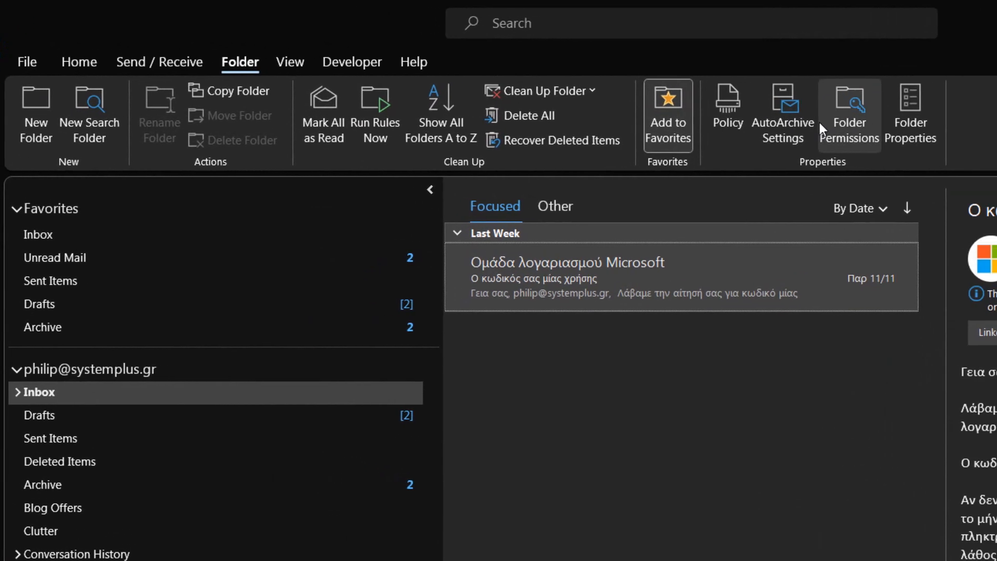
mouse_move(802, 107)
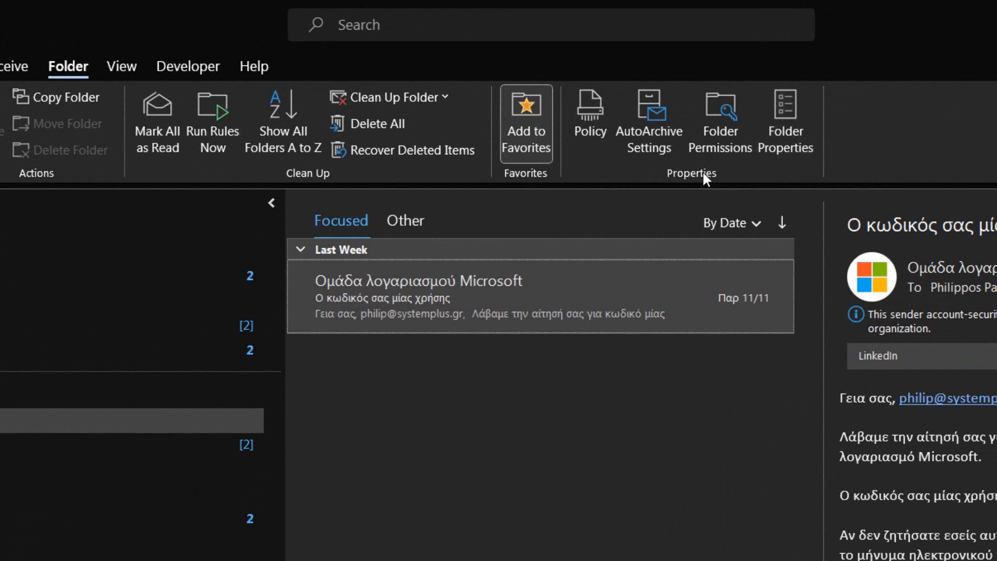
mouse_move(785, 133)
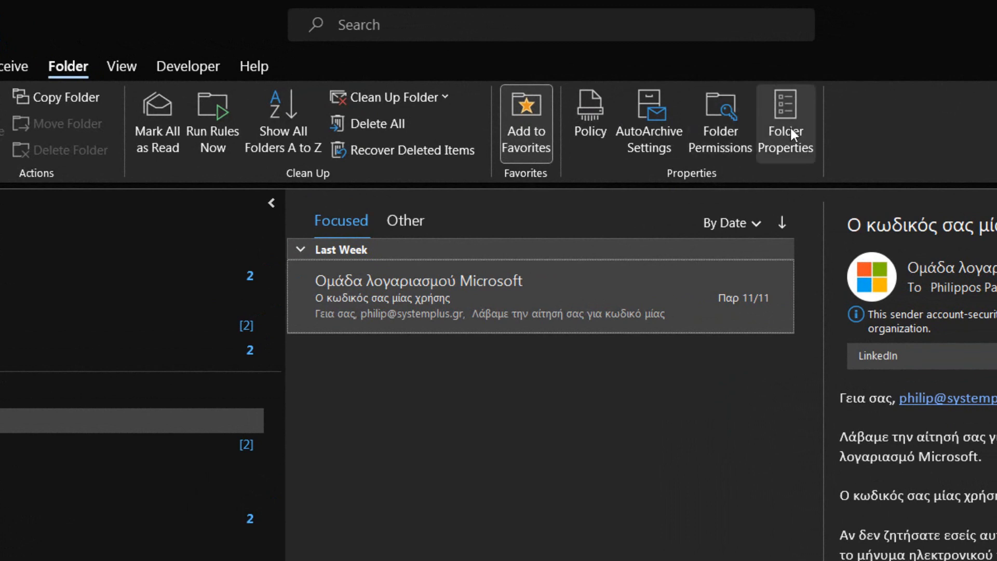
mouse_move(800, 130)
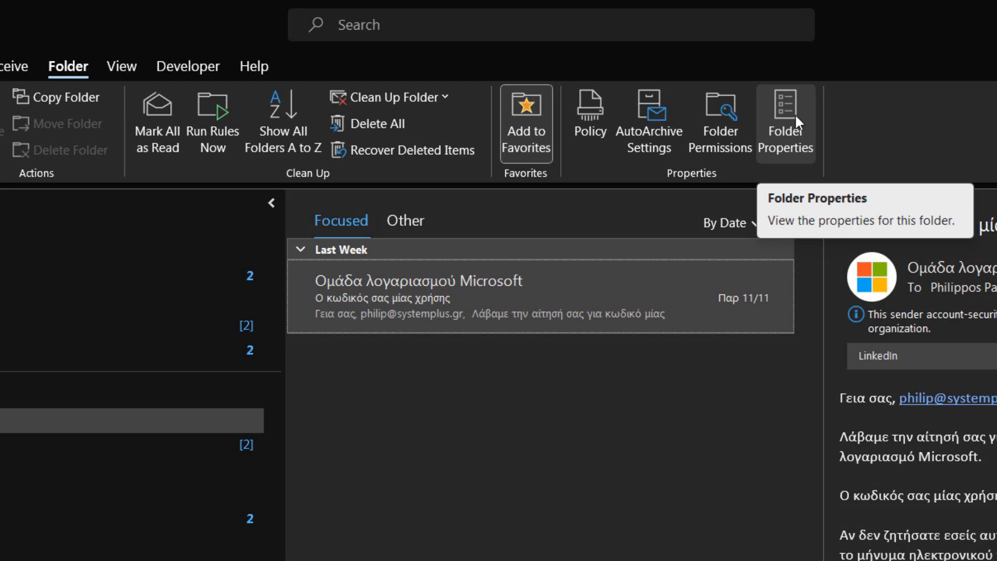
- View the Inbox Properties' AutoArchive, Policy and Synchronization details, ending on General
click(785, 109)
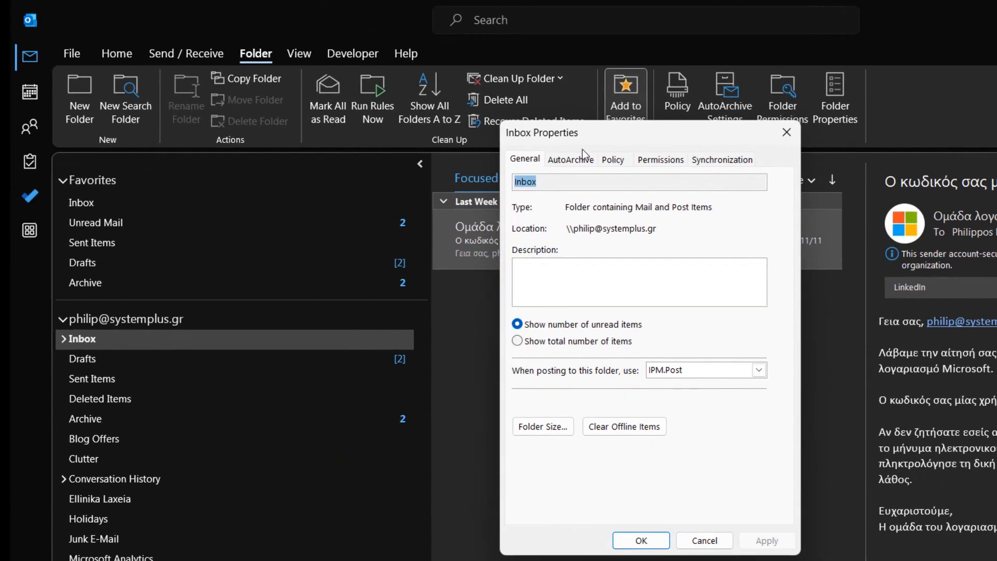
mouse_move(542, 144)
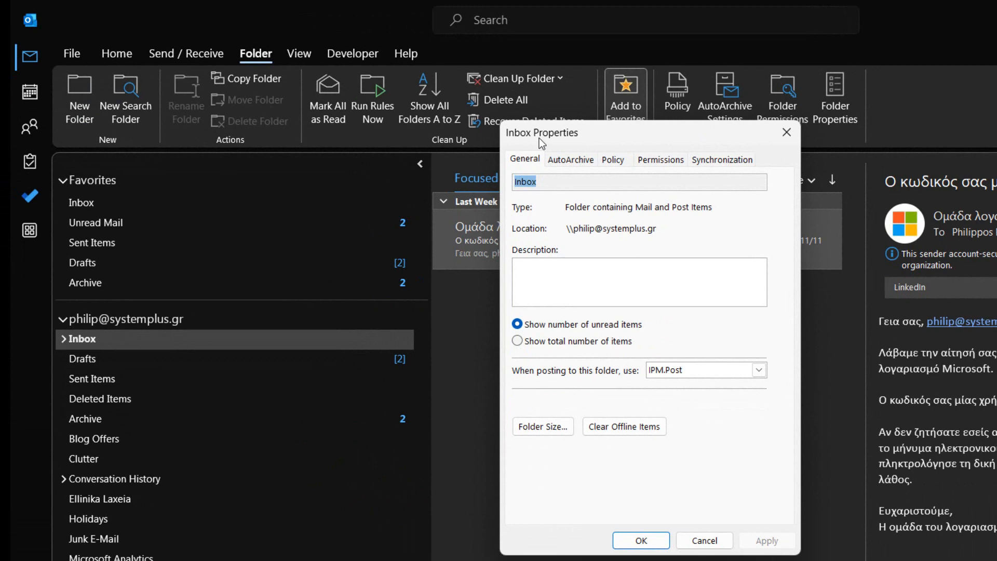
mouse_move(528, 151)
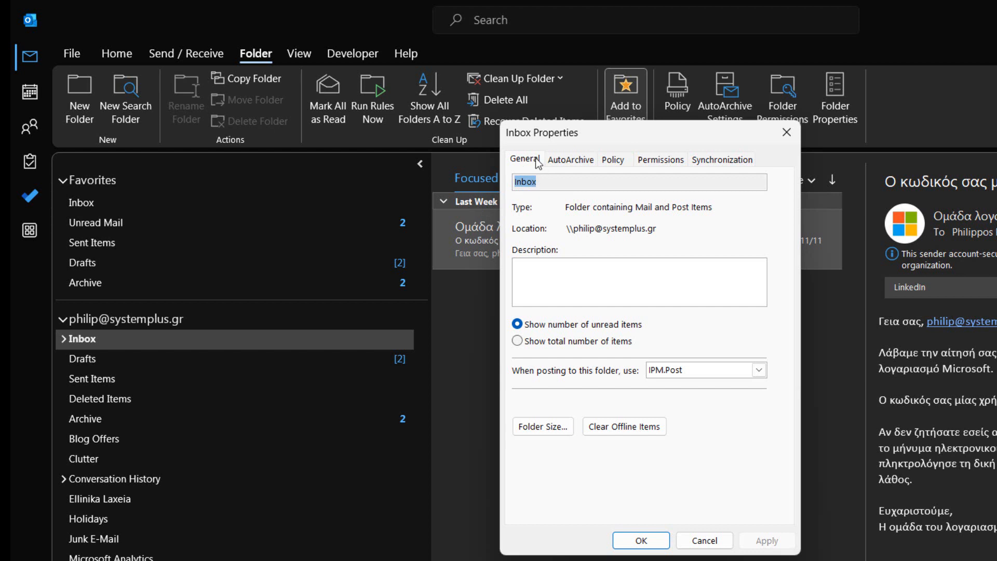
click(571, 160)
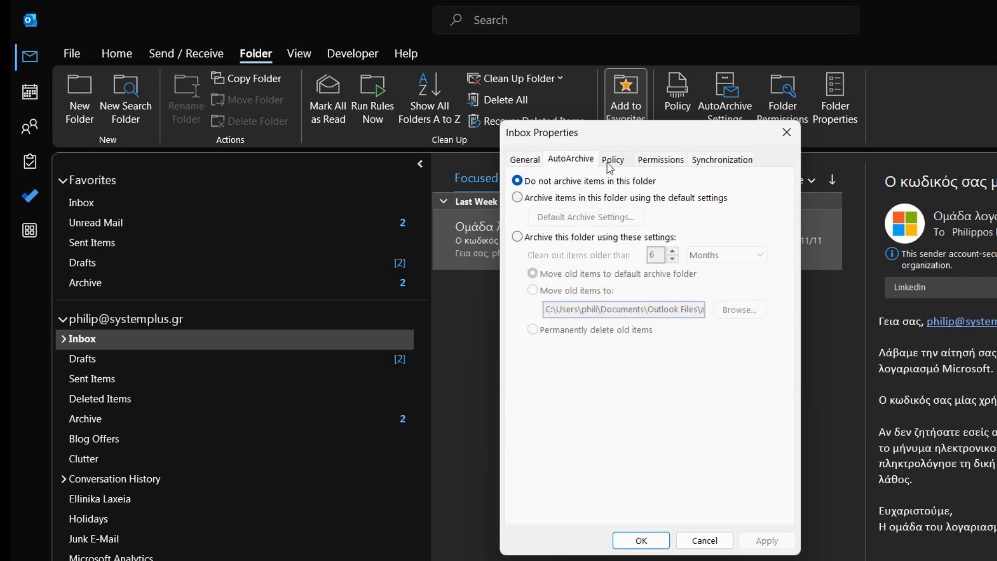
click(660, 160)
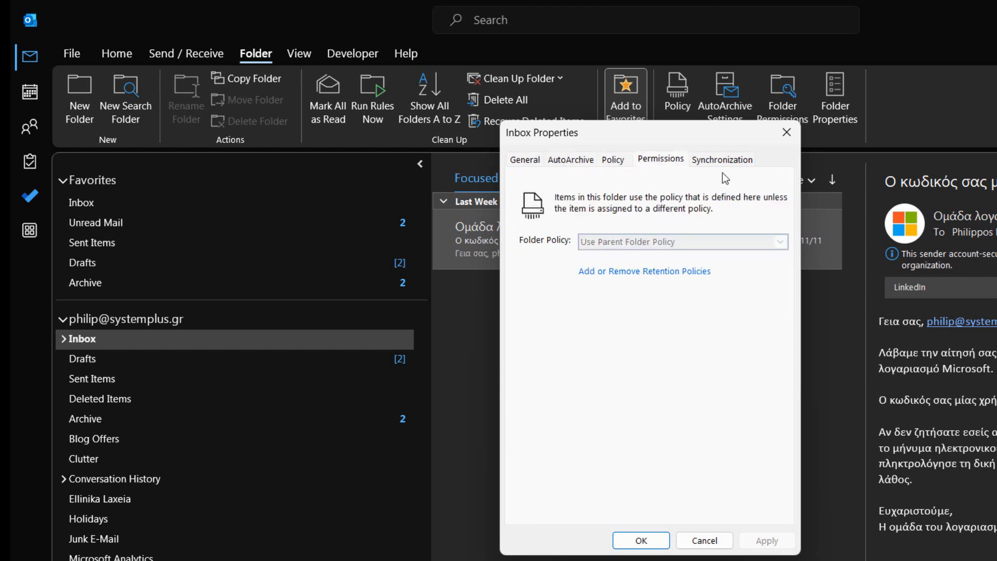
click(722, 159)
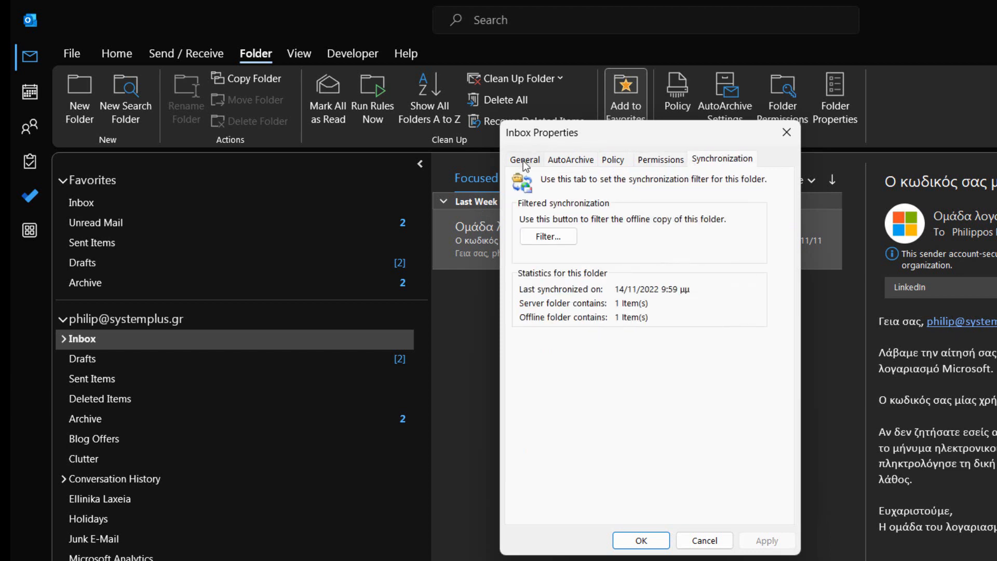
click(523, 160)
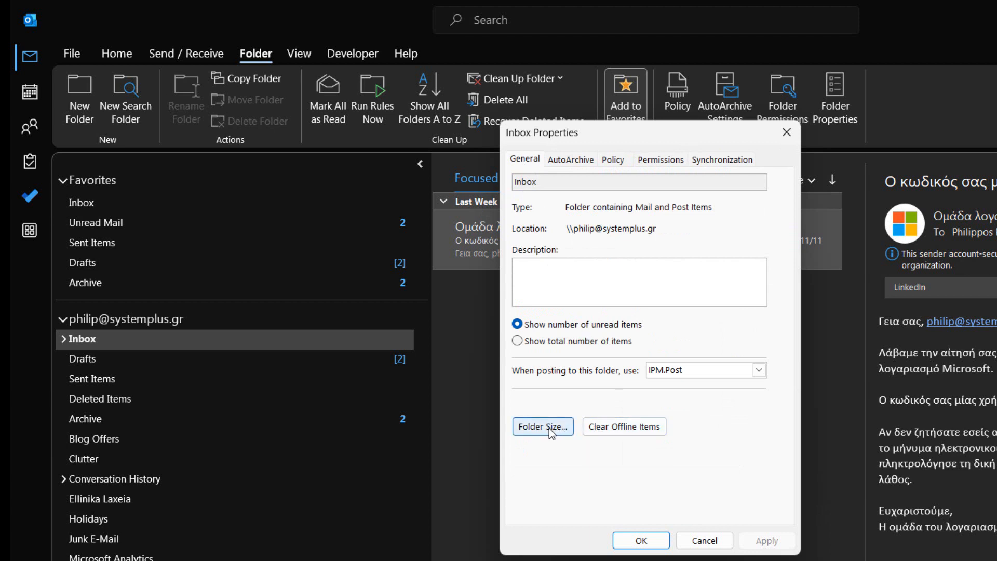
click(542, 426)
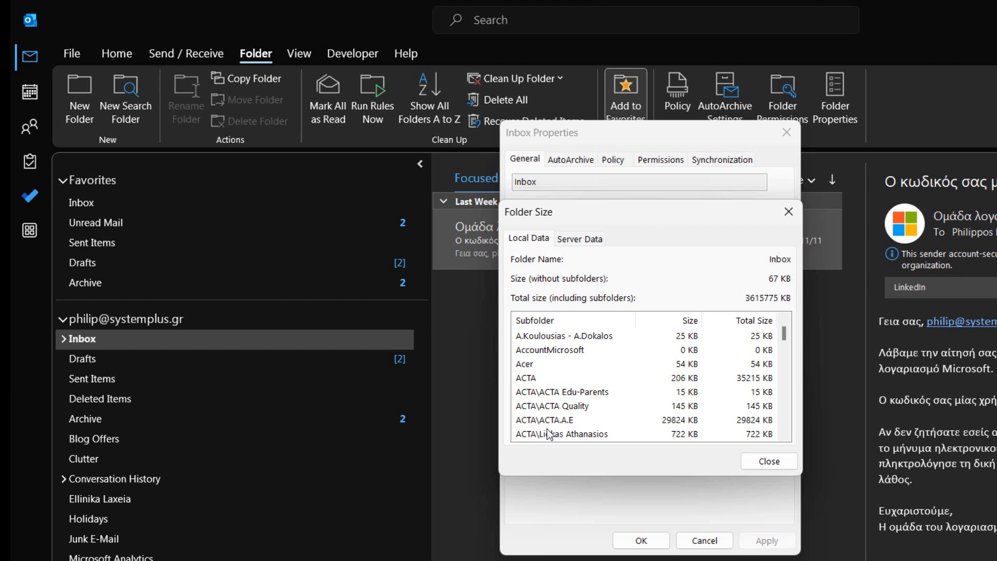
mouse_move(515, 447)
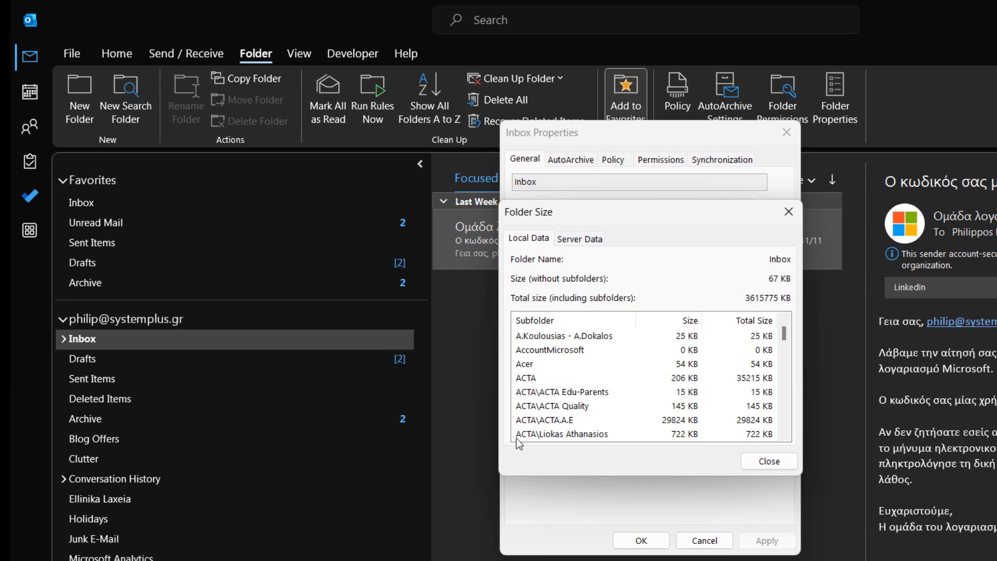
mouse_move(539, 248)
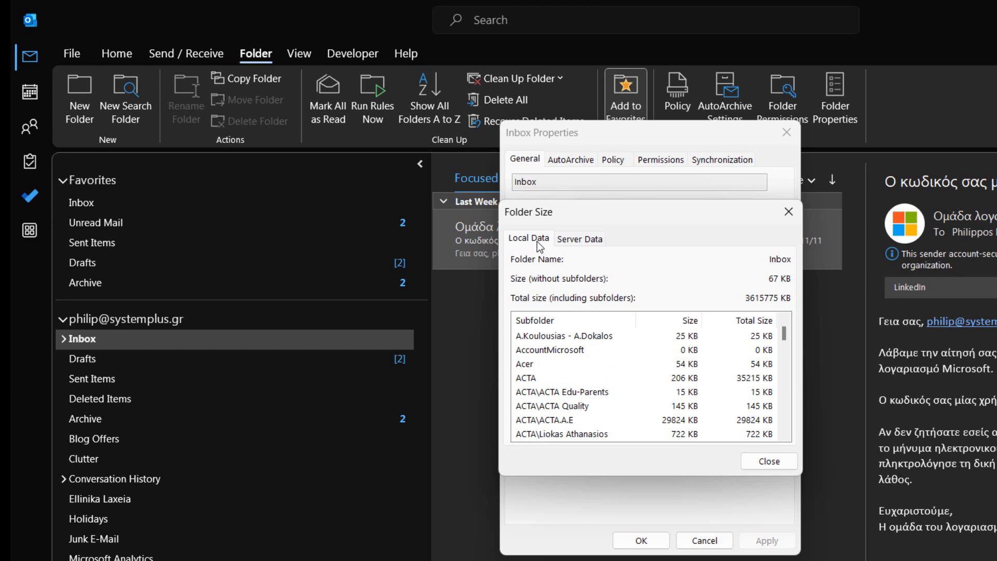
scroll(down, 3)
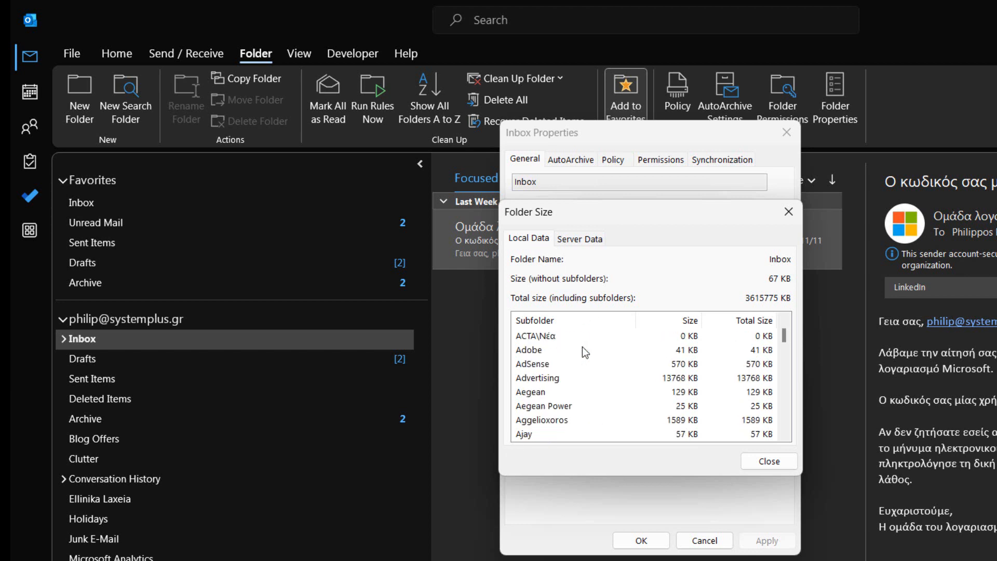
scroll(down, 3)
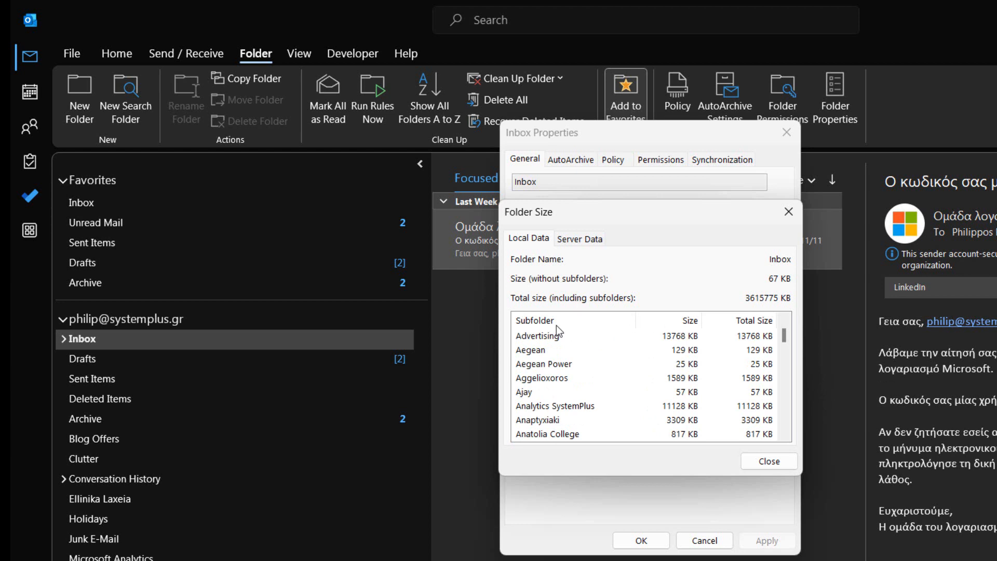
mouse_move(540, 326)
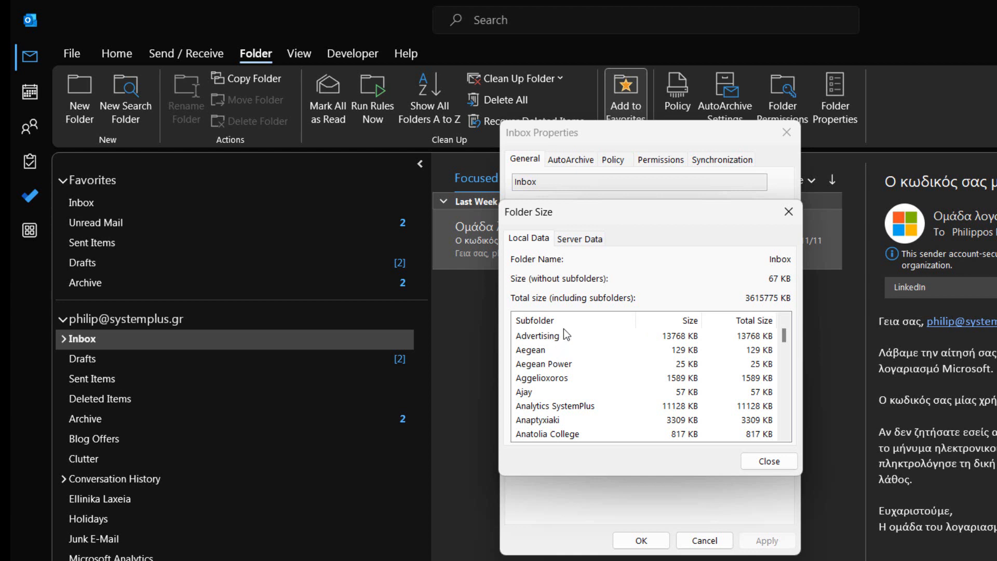
mouse_move(674, 344)
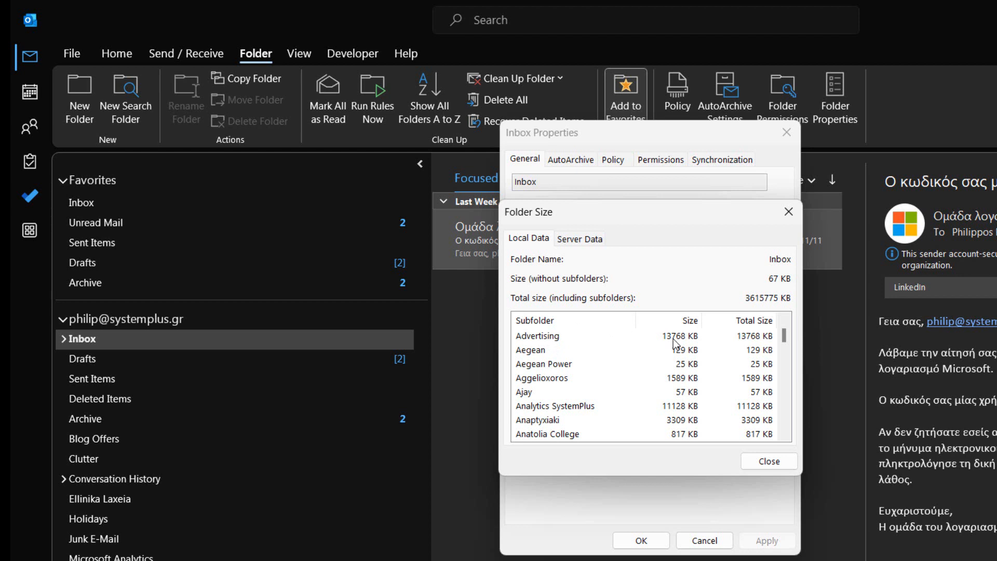
scroll(down, 3)
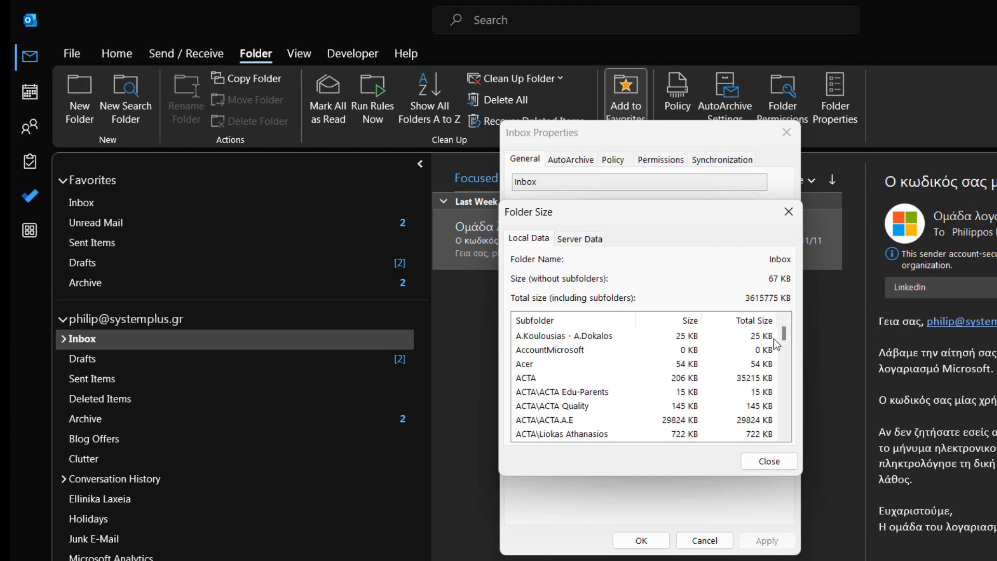
scroll(down, 3)
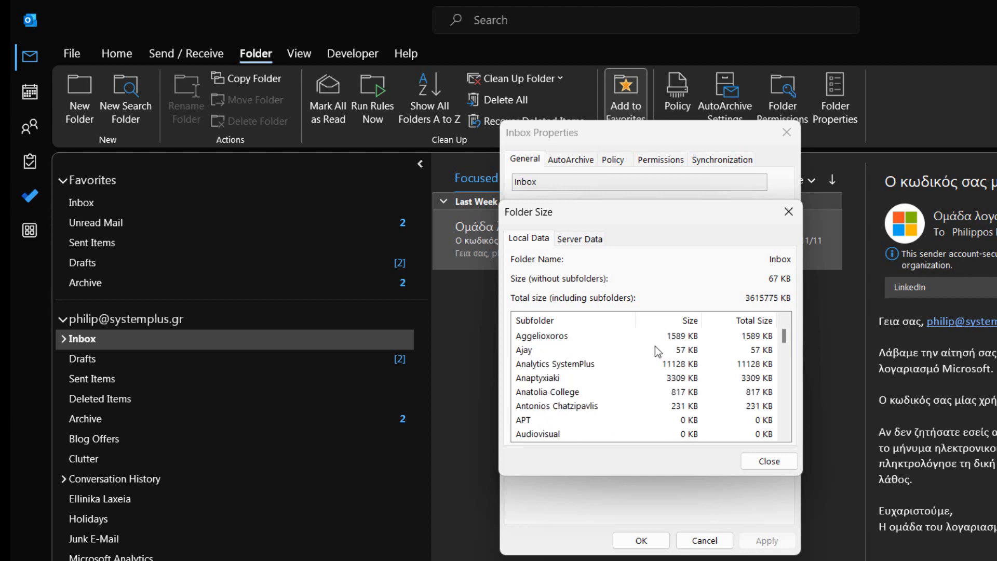
scroll(down, 3)
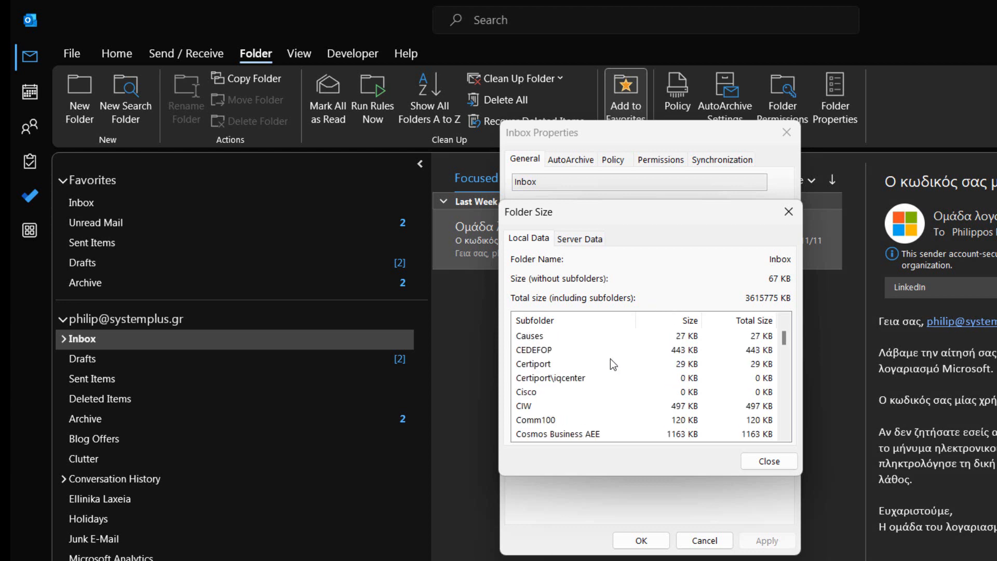
scroll(down, 3)
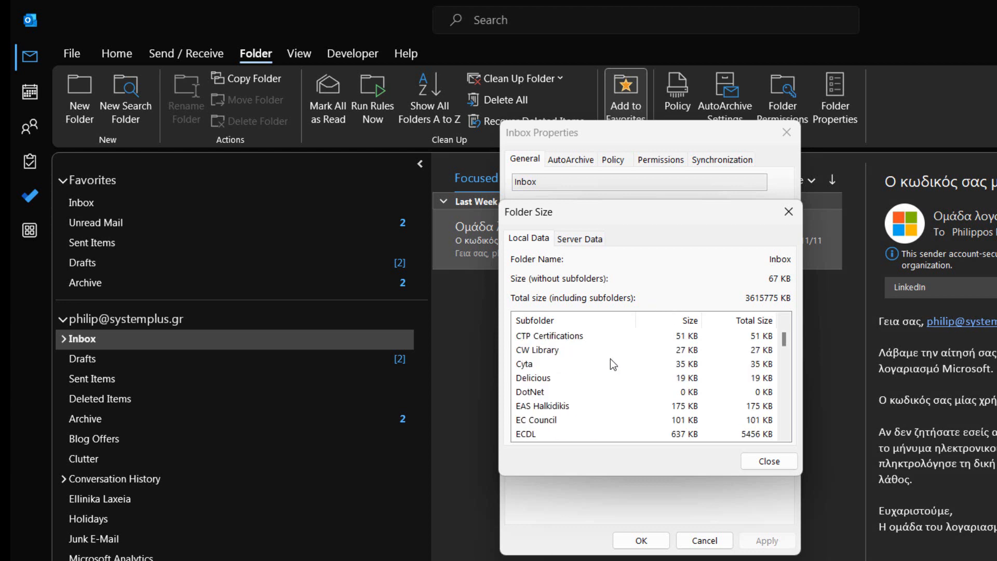
scroll(down, 3)
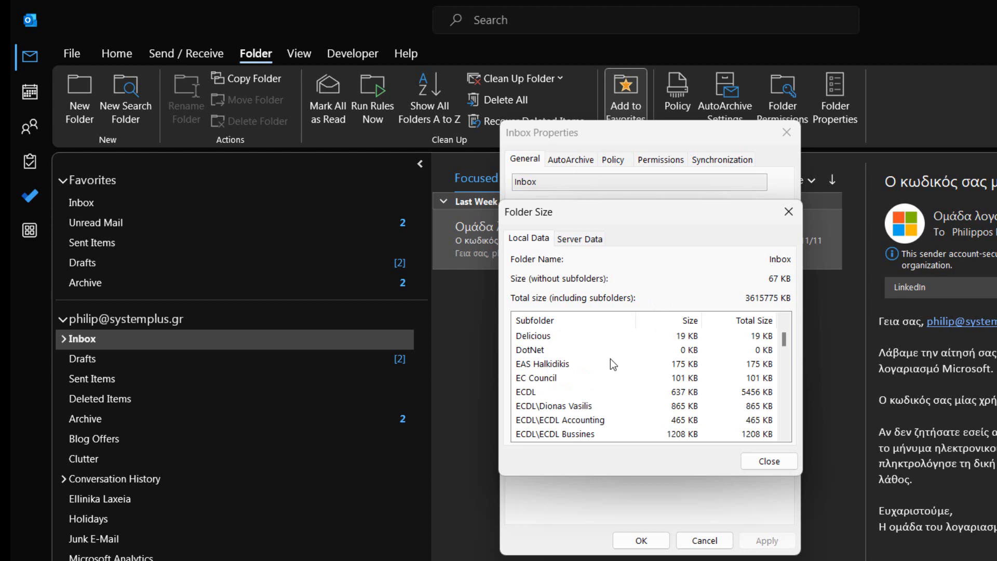
scroll(down, 3)
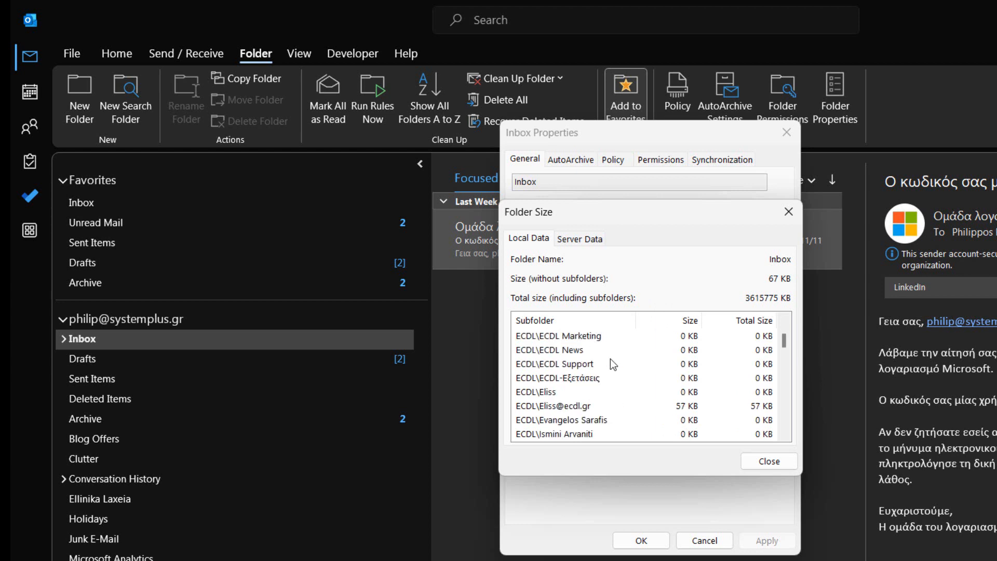
scroll(down, 3)
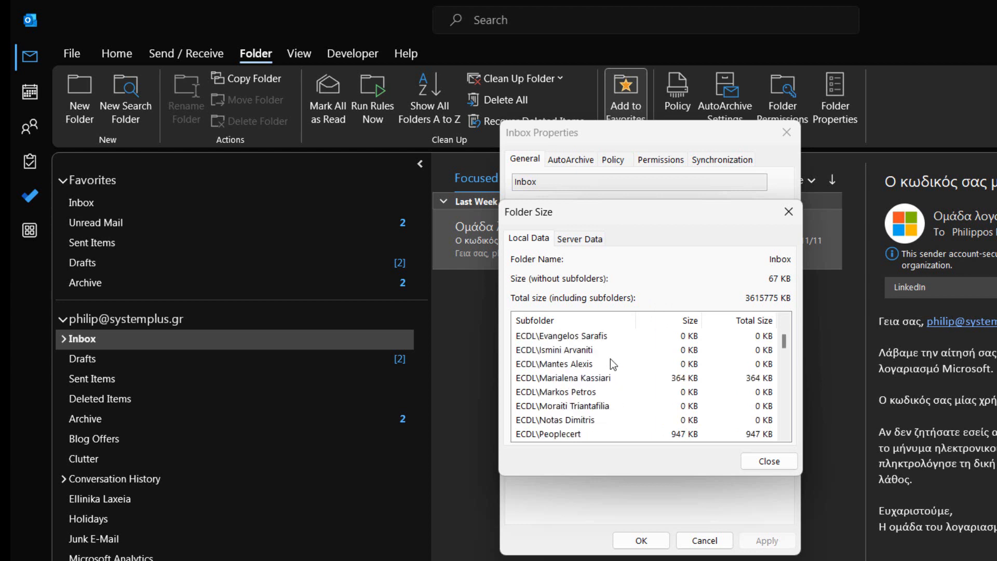
scroll(down, 3)
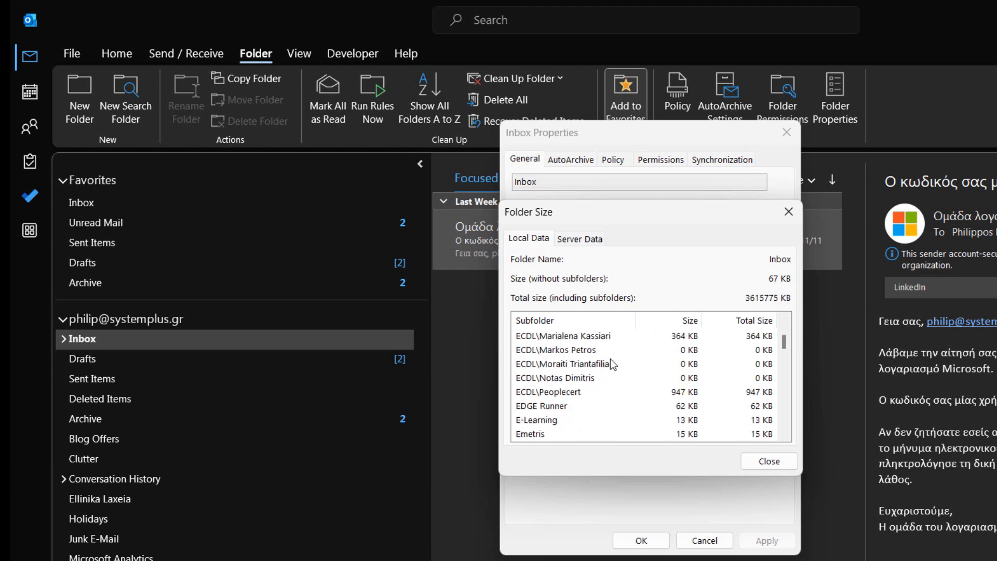
scroll(down, 3)
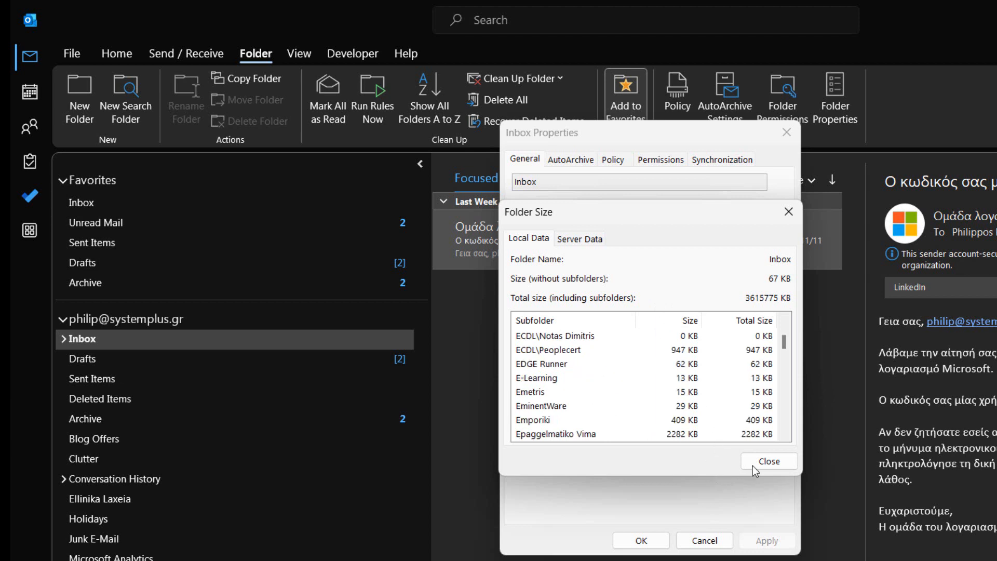
- Close the Inbox Folder Size breakdown window
click(768, 461)
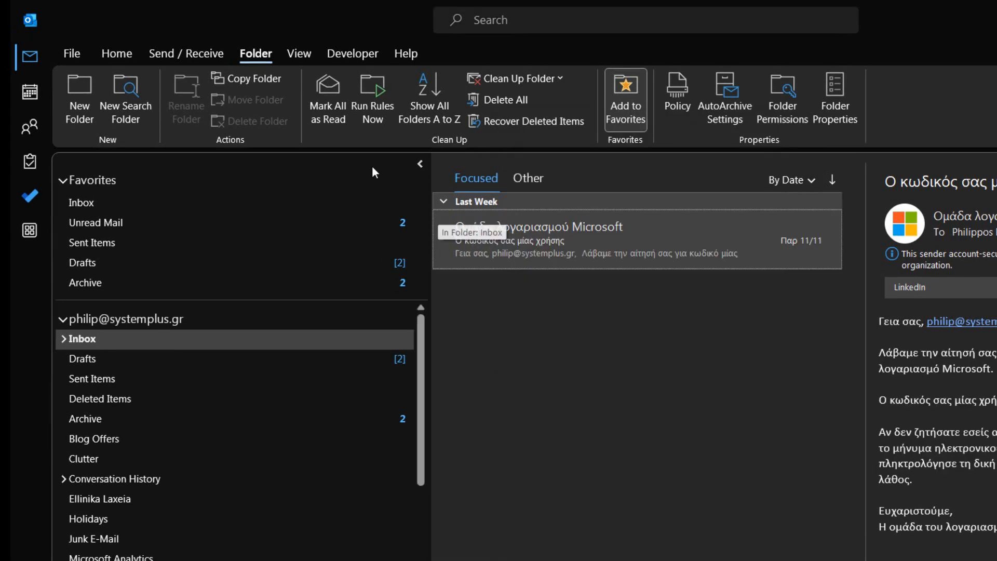
- Show the File > Info account page reporting 95,2 GB free of 99 GB
click(71, 53)
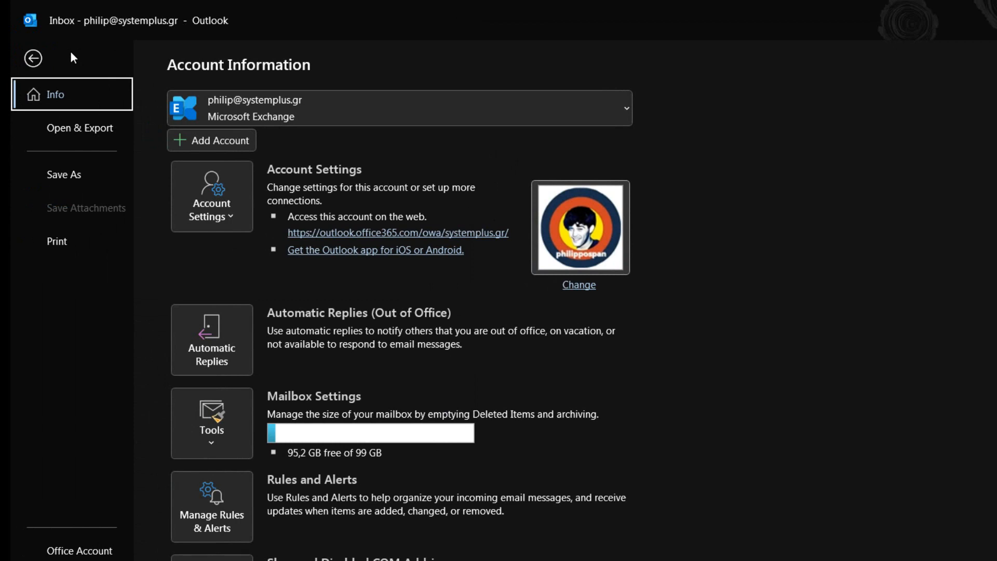
mouse_move(66, 109)
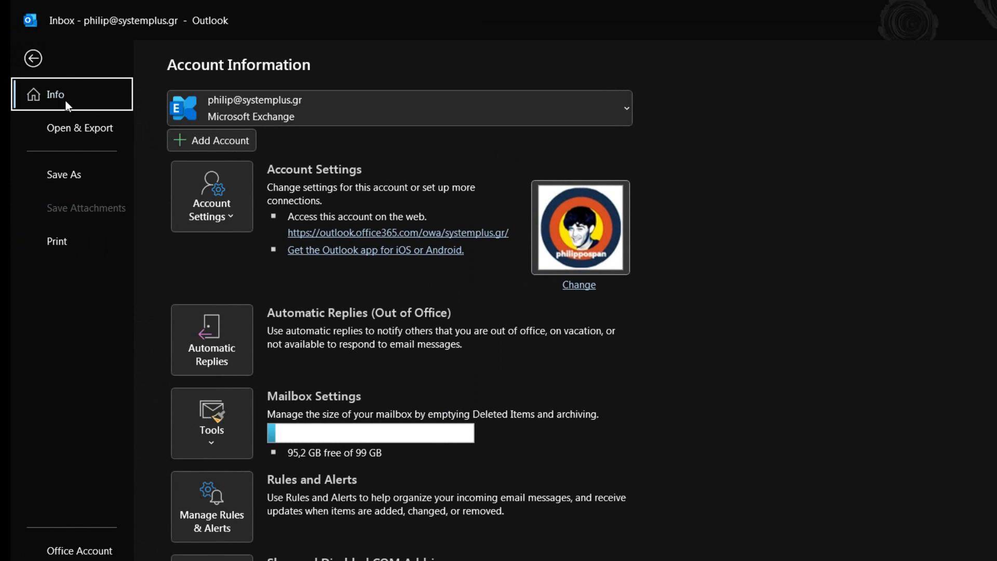
mouse_move(224, 205)
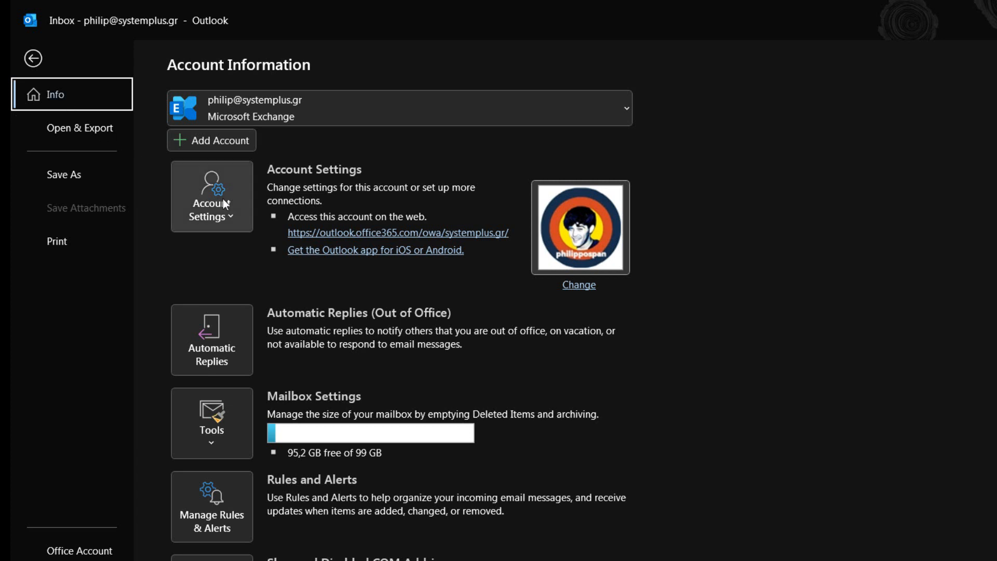
mouse_move(314, 420)
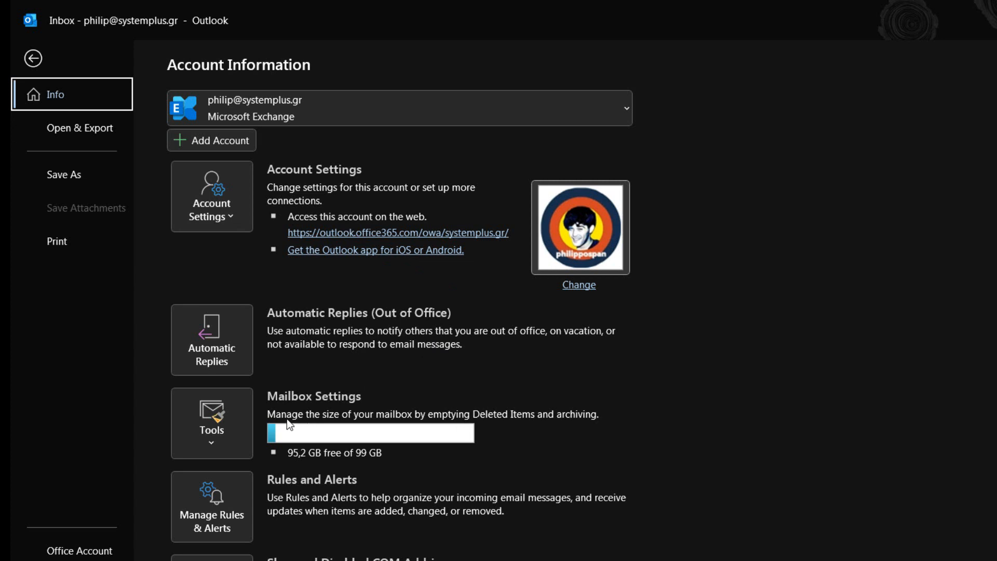
mouse_move(449, 441)
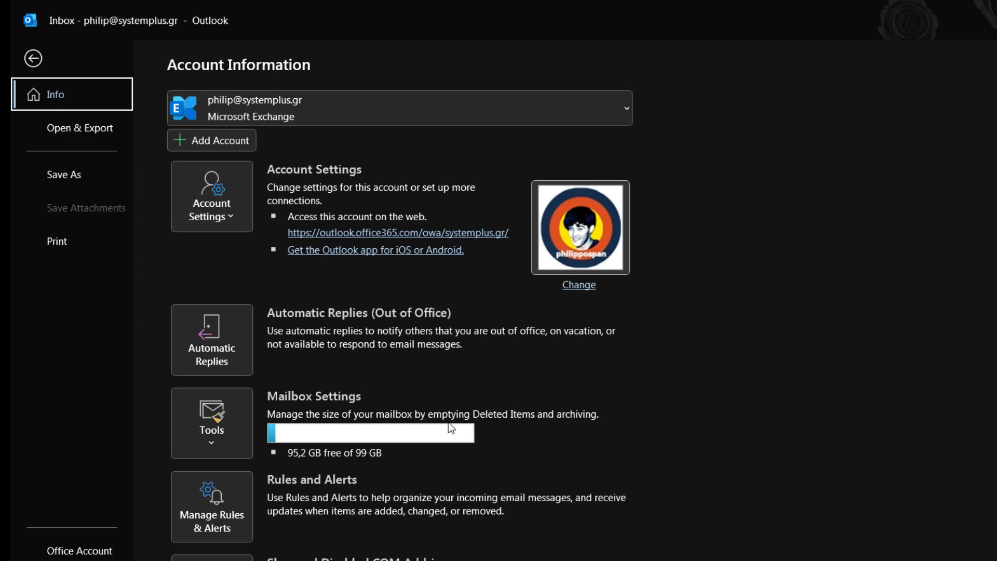
mouse_move(475, 442)
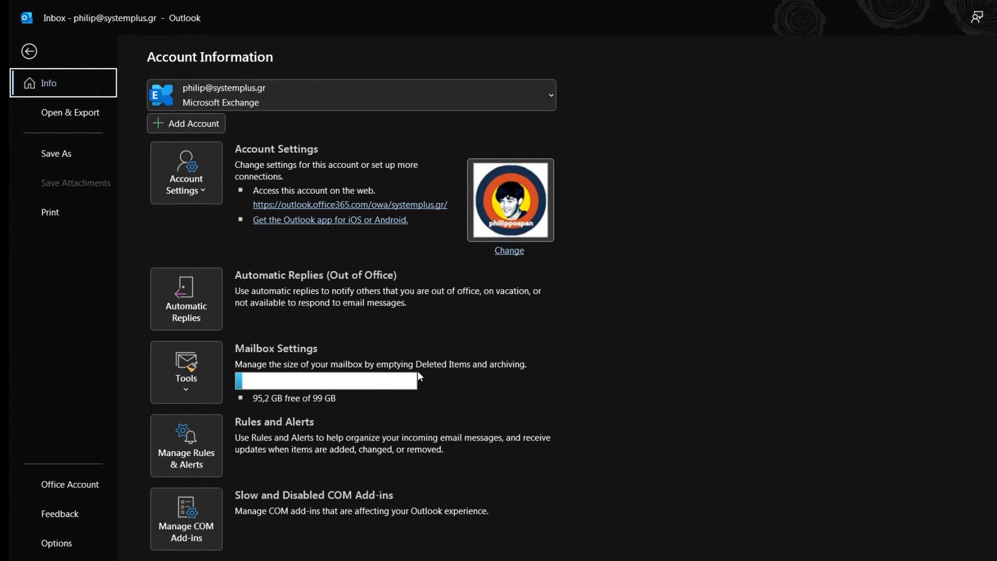
mouse_move(377, 369)
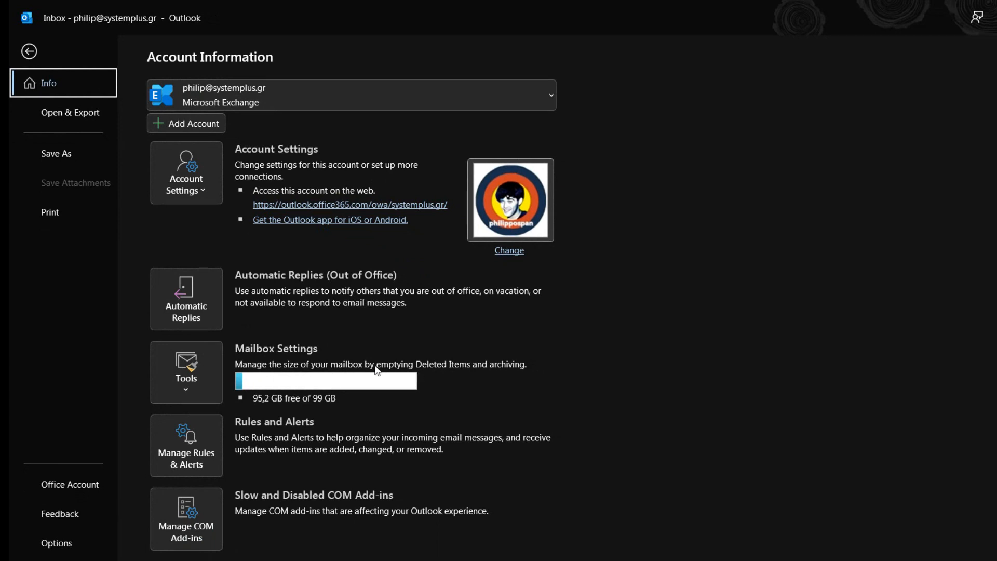
mouse_move(297, 393)
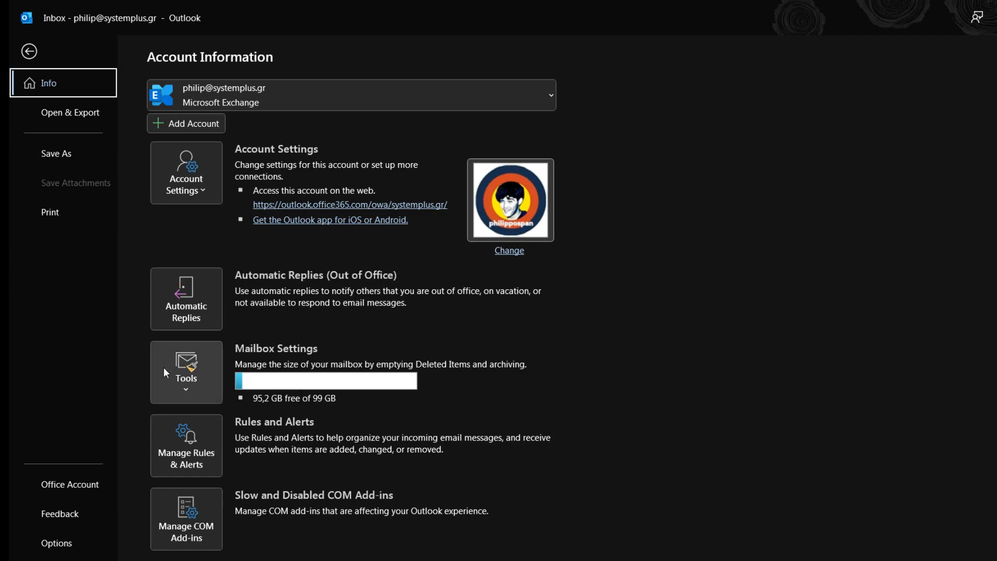
- Show the Mailbox Settings tools menu offering Mailbox Cleanup
click(186, 371)
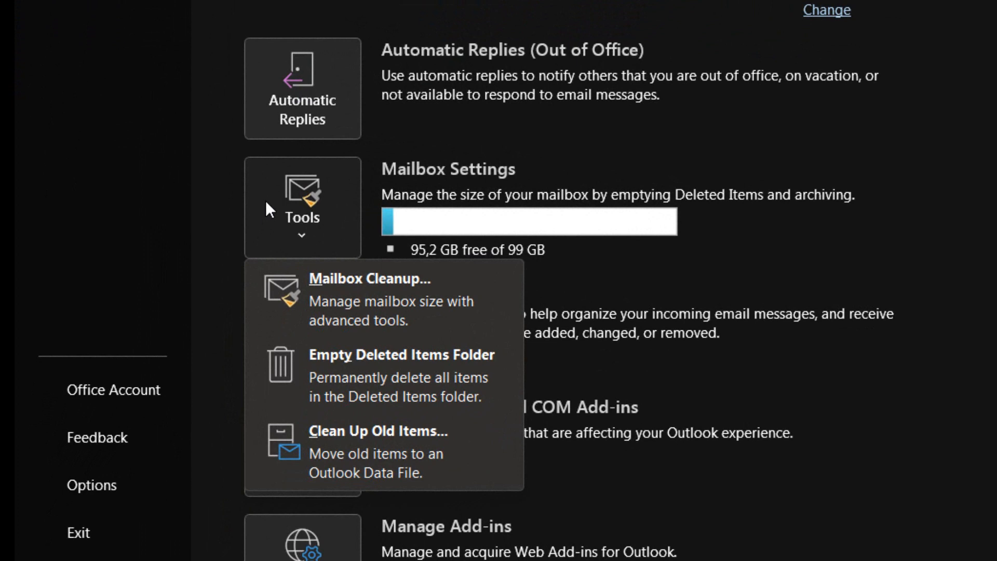
mouse_move(393, 308)
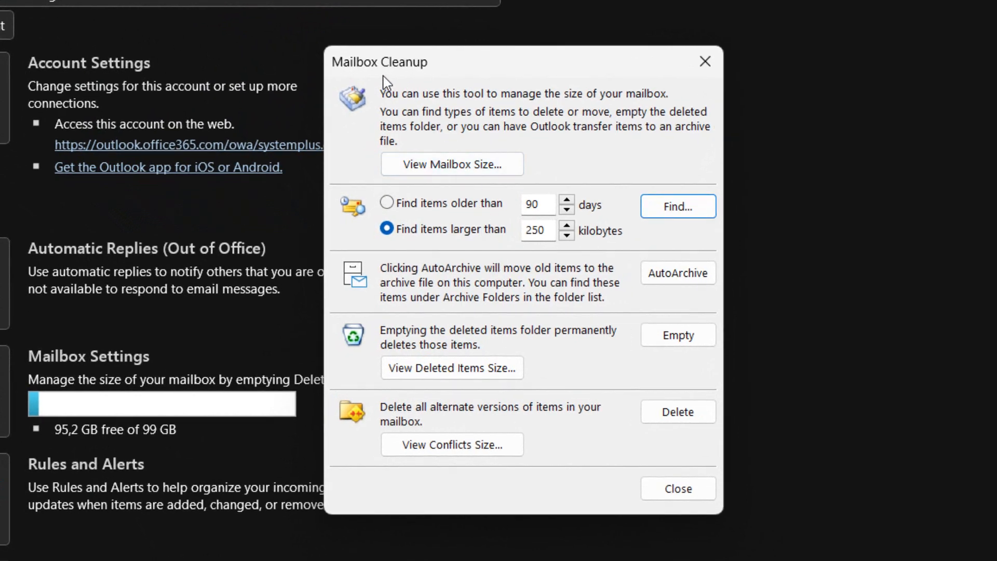
mouse_move(385, 95)
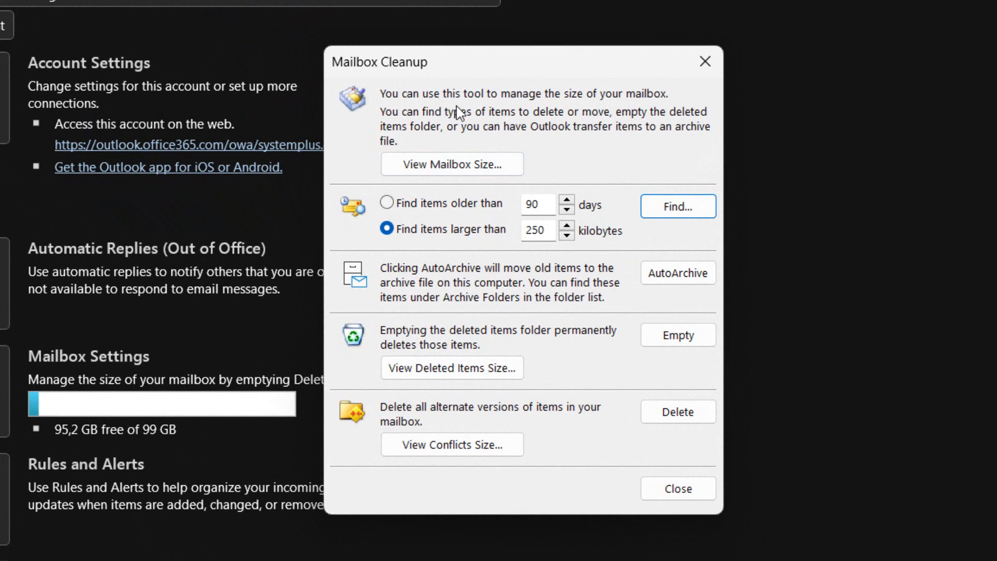
mouse_move(486, 120)
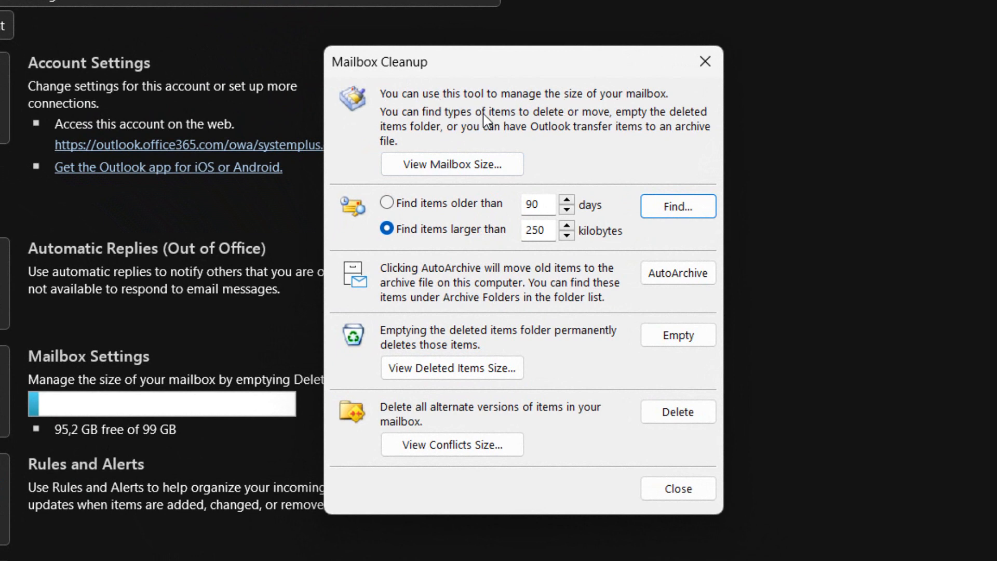
mouse_move(627, 124)
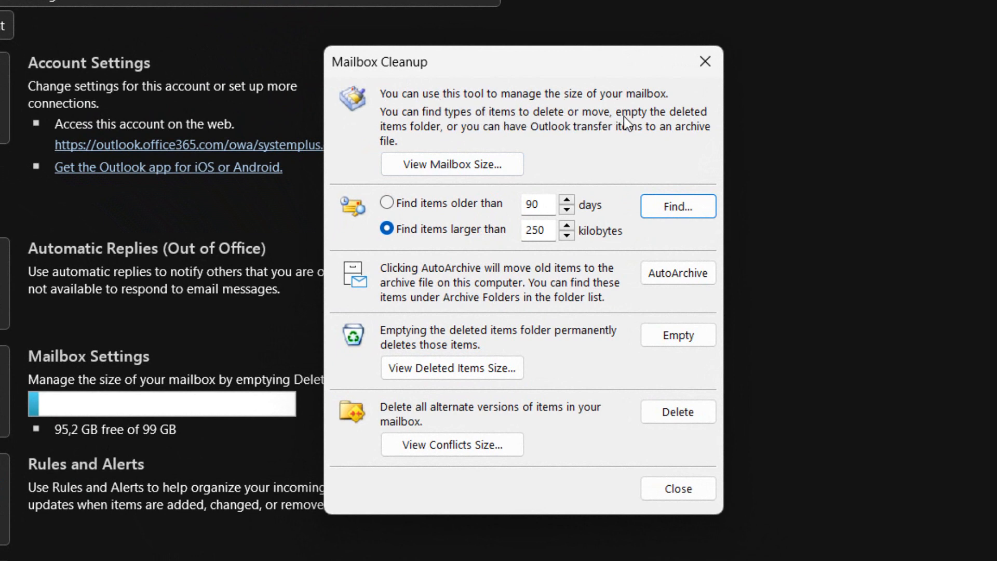
mouse_move(455, 141)
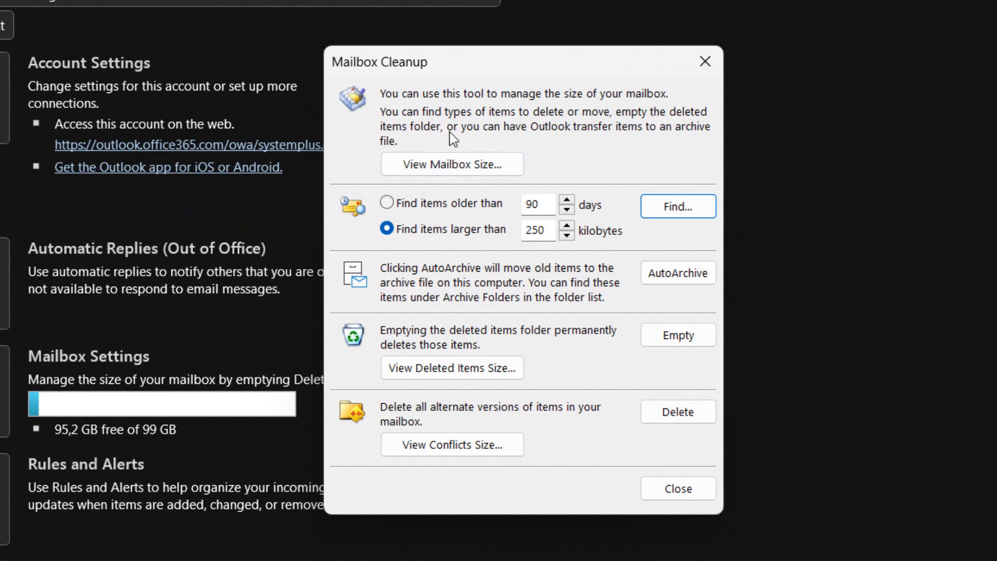
mouse_move(669, 141)
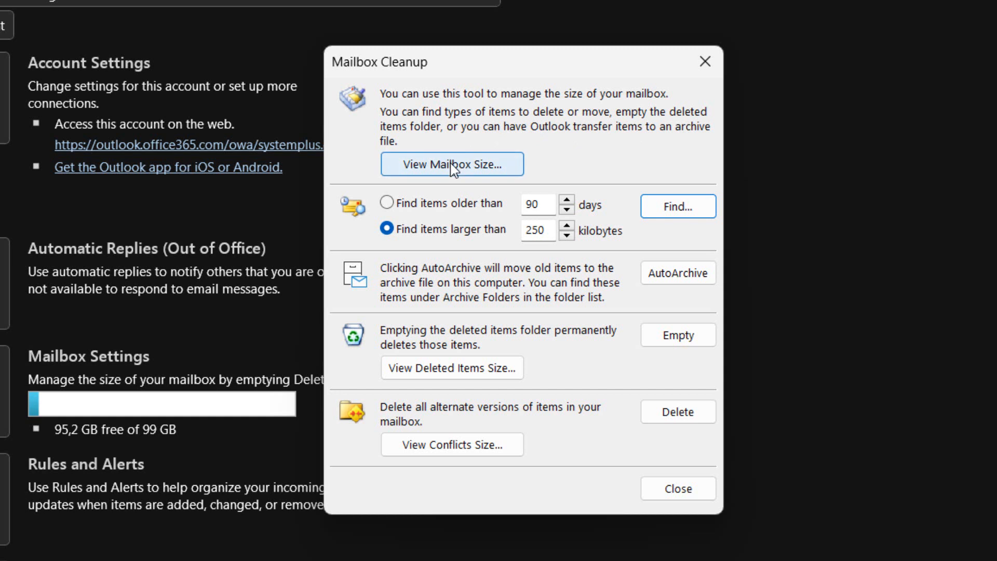
- Review the whole-mailbox size via View Mailbox Size, then close it and Mailbox Cleanup
click(452, 164)
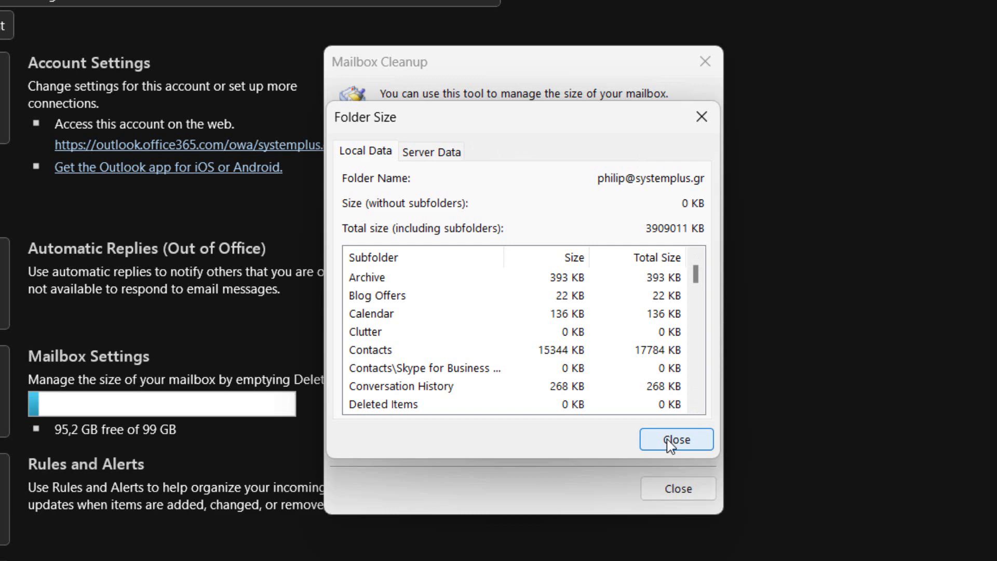
click(677, 439)
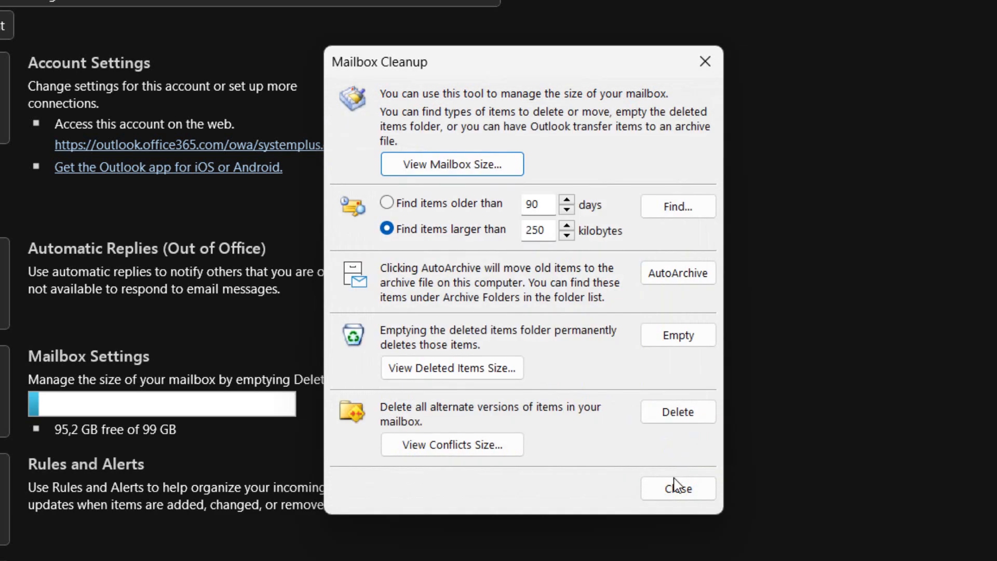
click(677, 488)
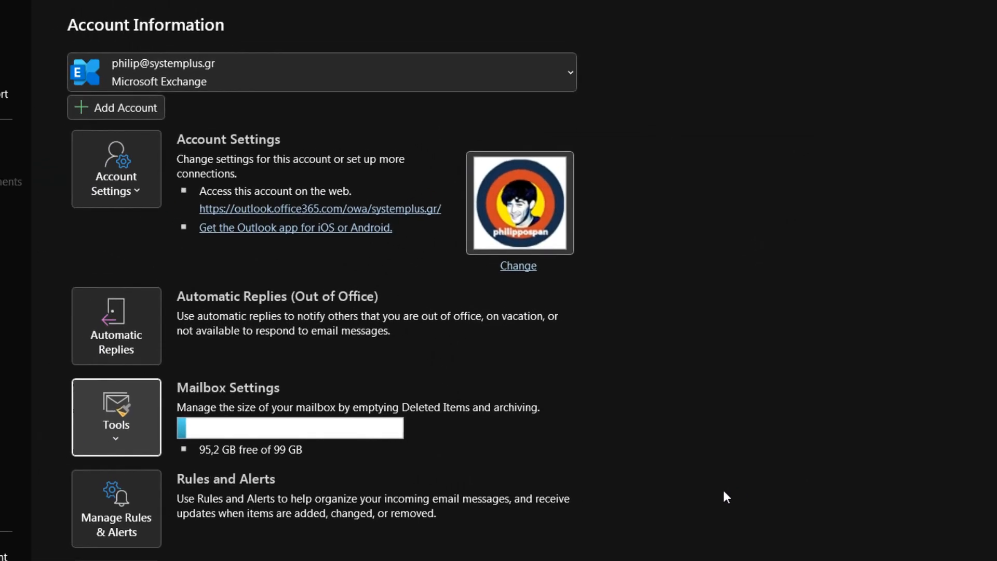